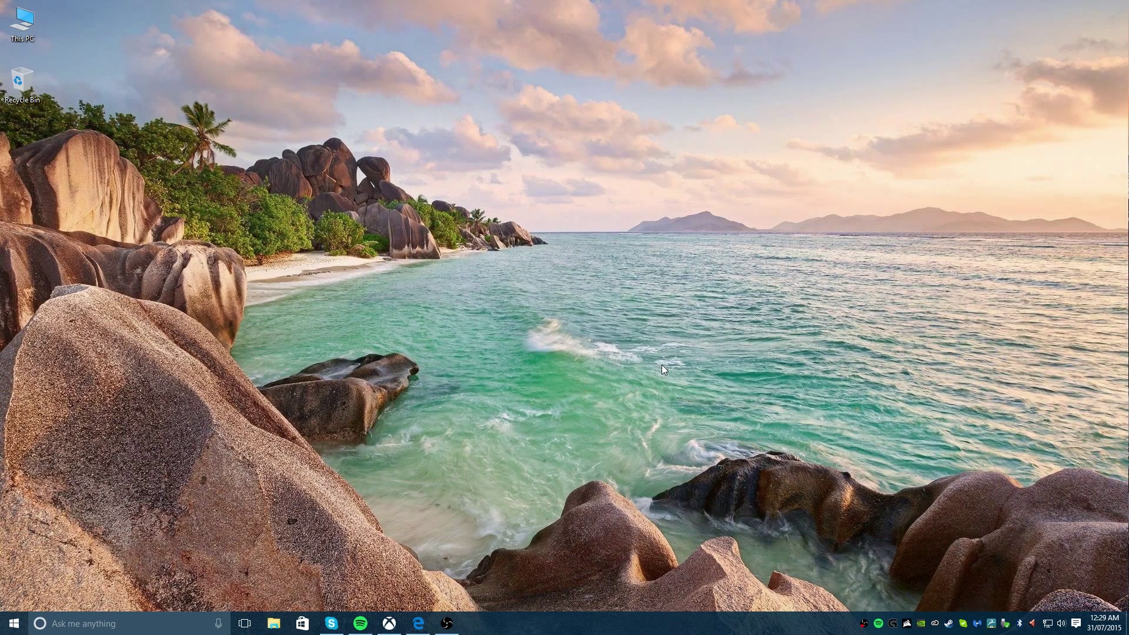
mouse_move(642, 362)
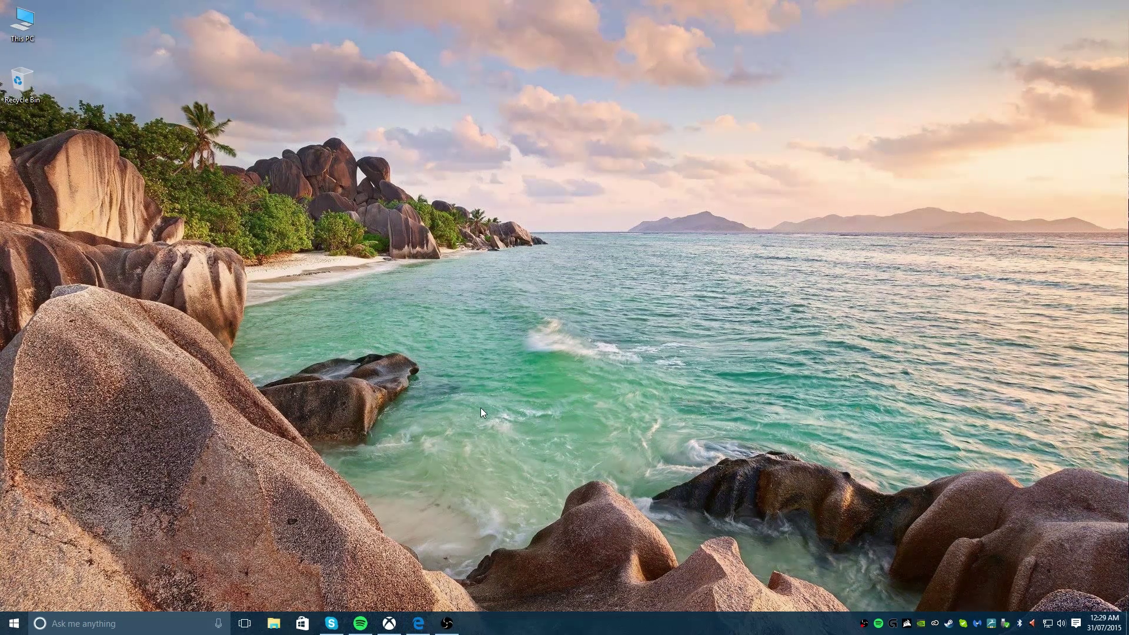
mouse_move(234, 494)
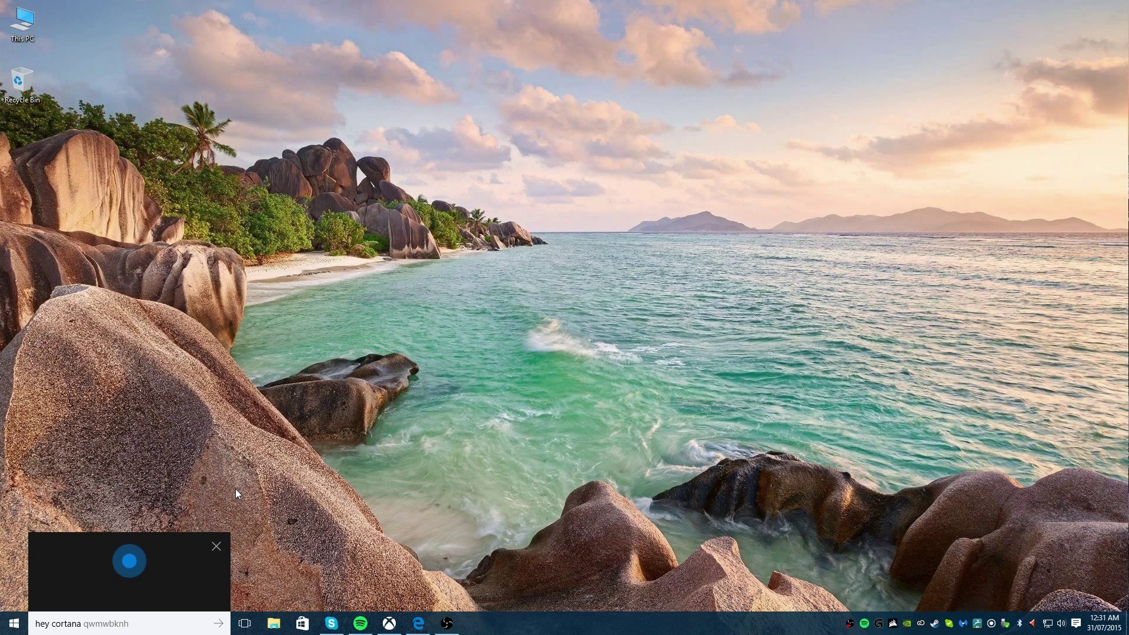
Ask Cortana "what is the main..." and then ask it to tell a joke.
type("what is the main tdlkwdfy")
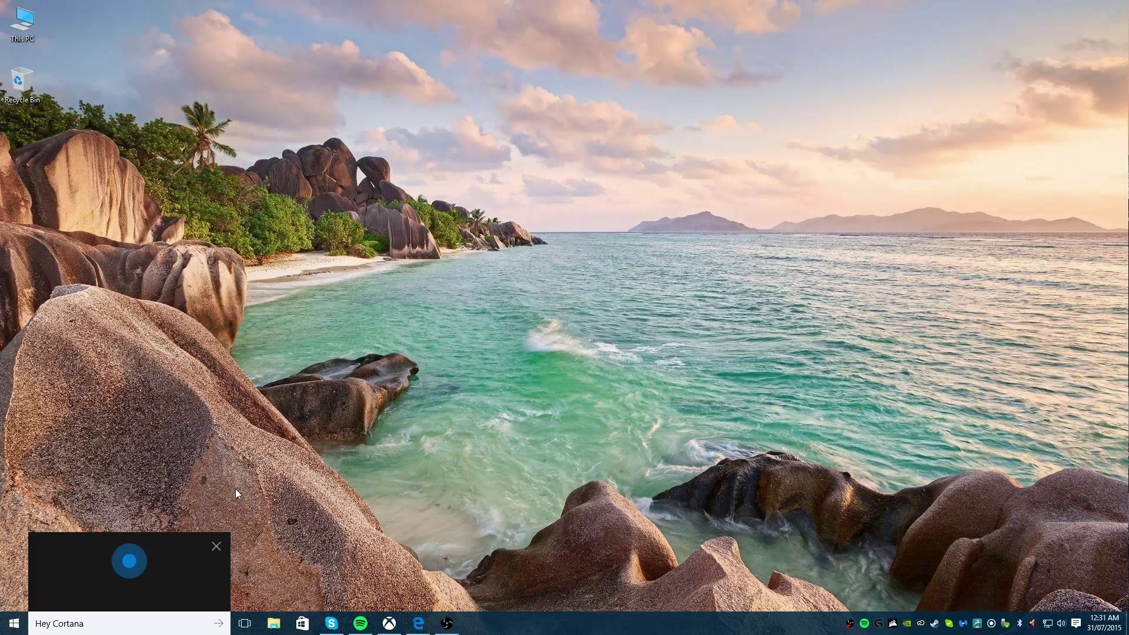
type("tell me a joke idynnlpu")
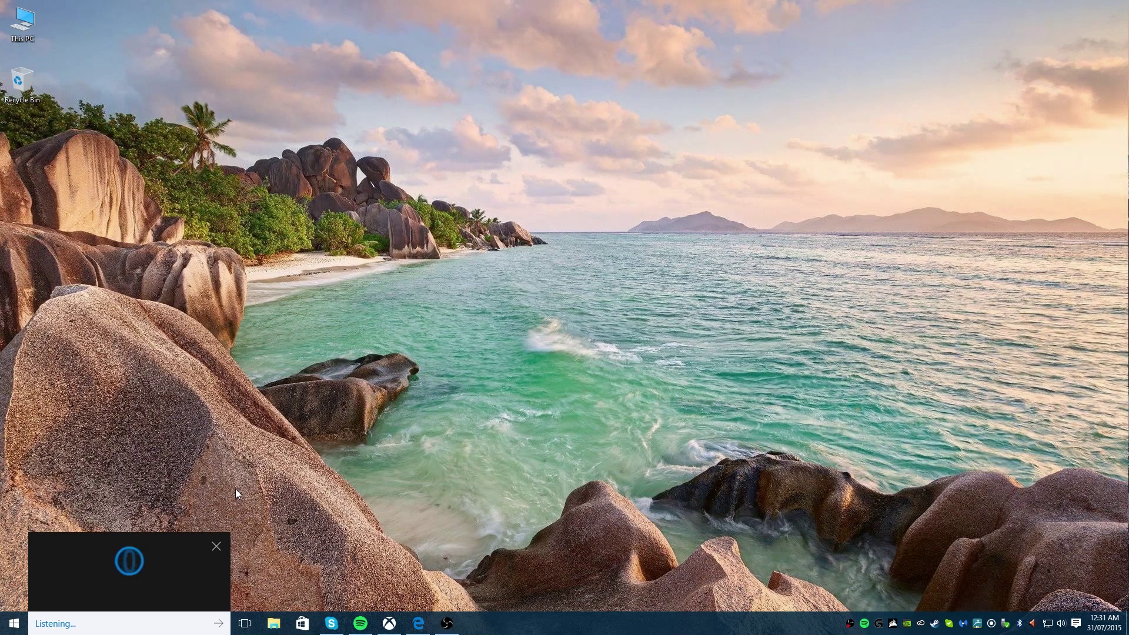
Ask Cortana whether it is male or female, then ask who created it.
type("are you male or female zahkhcbe")
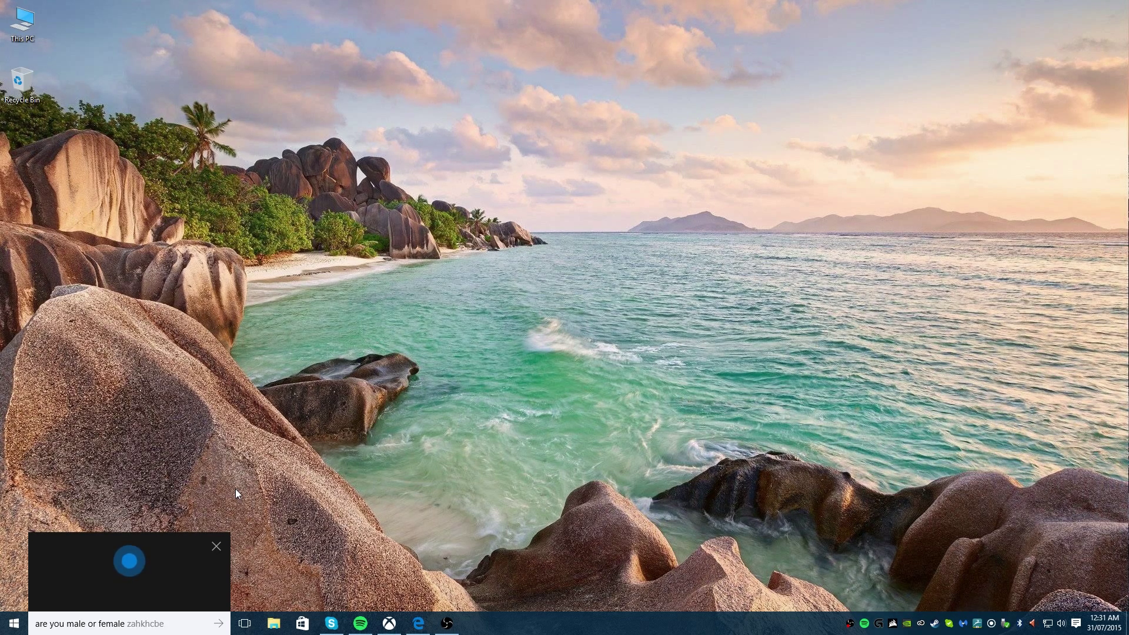
key("Enter")
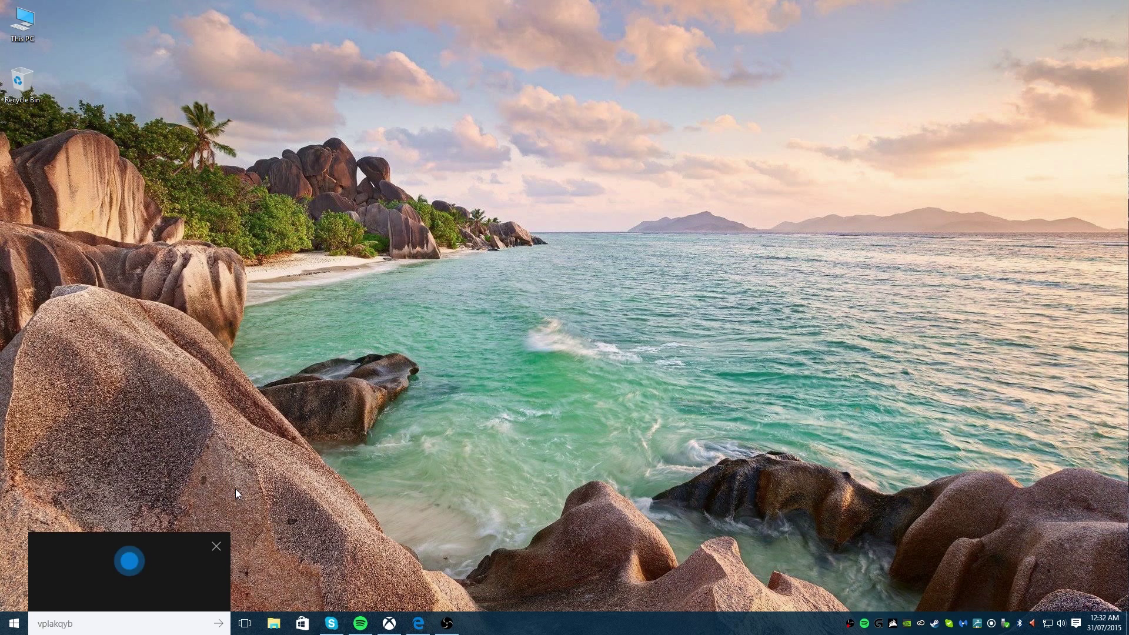
type("who created you bgcdjxud")
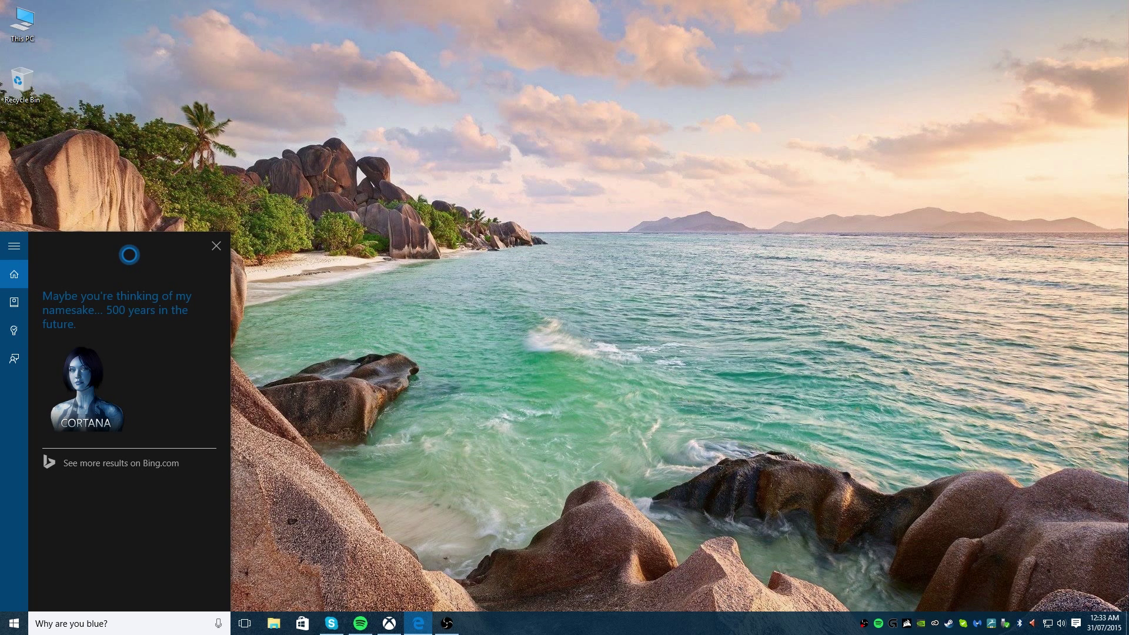
Start Cortana listening again for another spoken question after the "why are you blue" answer.
left_click(217, 246)
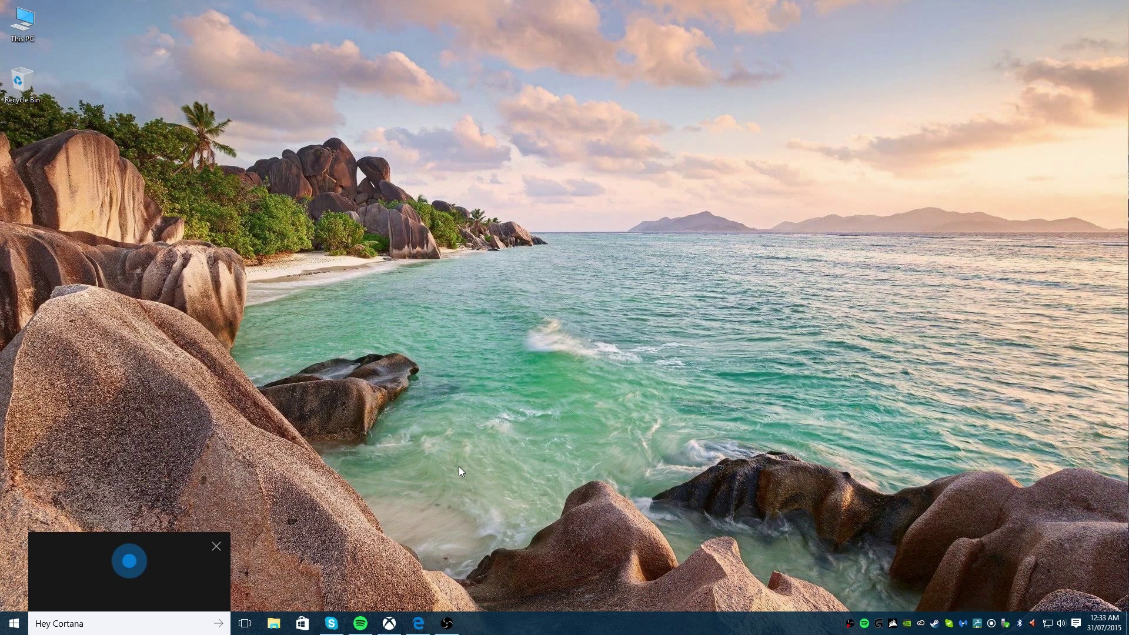
Ask Cortana which is better, then ask it to talk dirty.
type("which is better cortana ugeghilg")
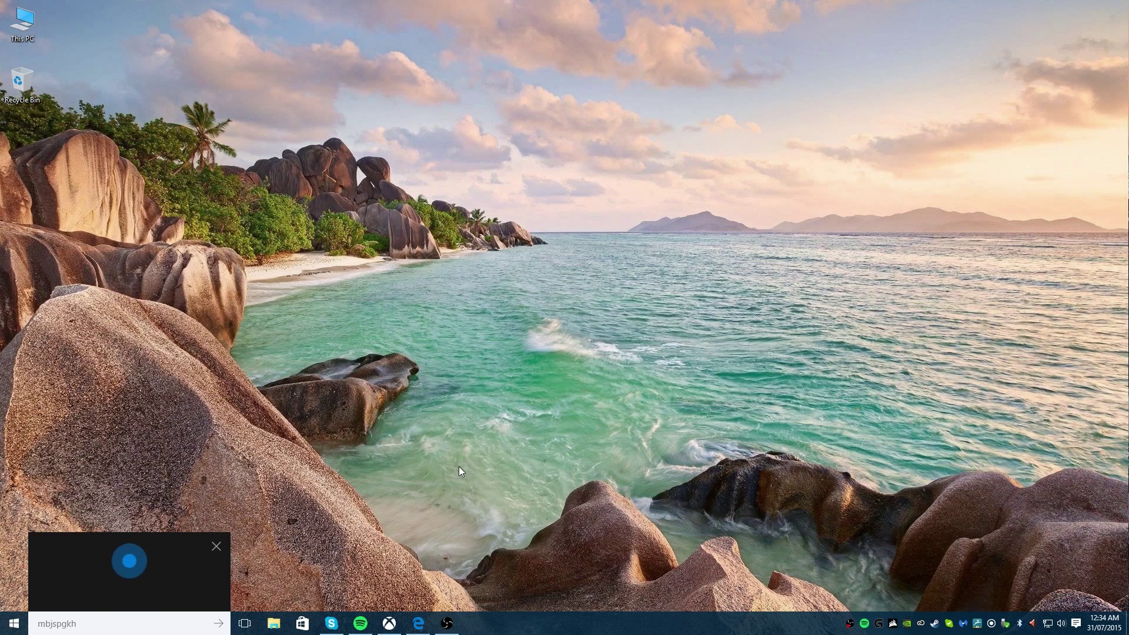
type("talk dirty rsaewogb")
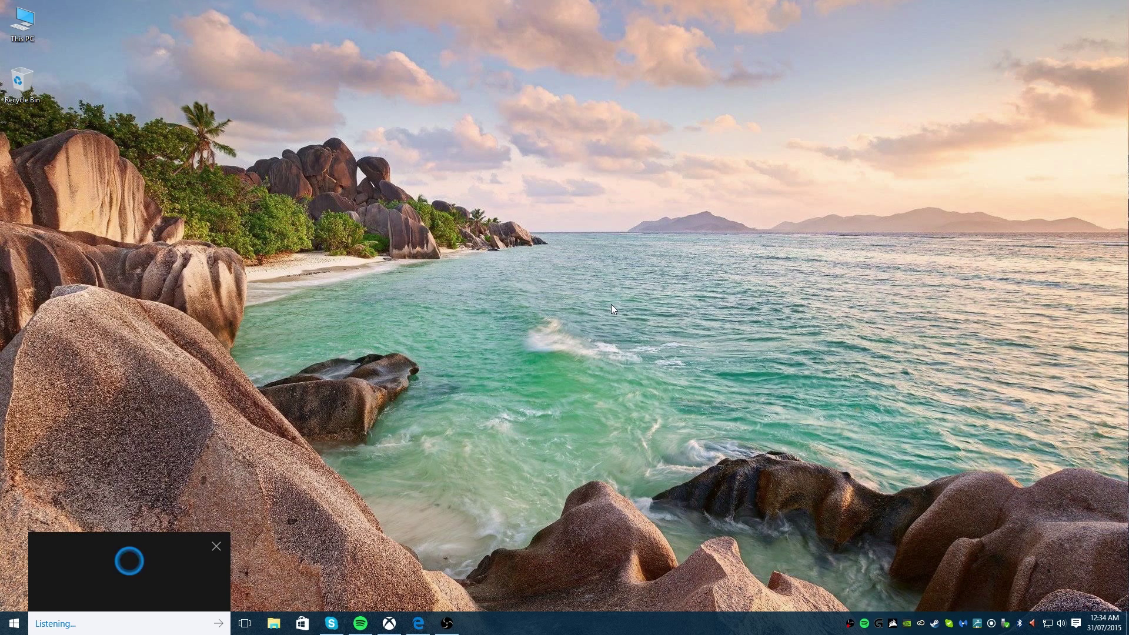
Ask Cortana "have you got..." and wish it a great day.
type("have you got snocxwaw")
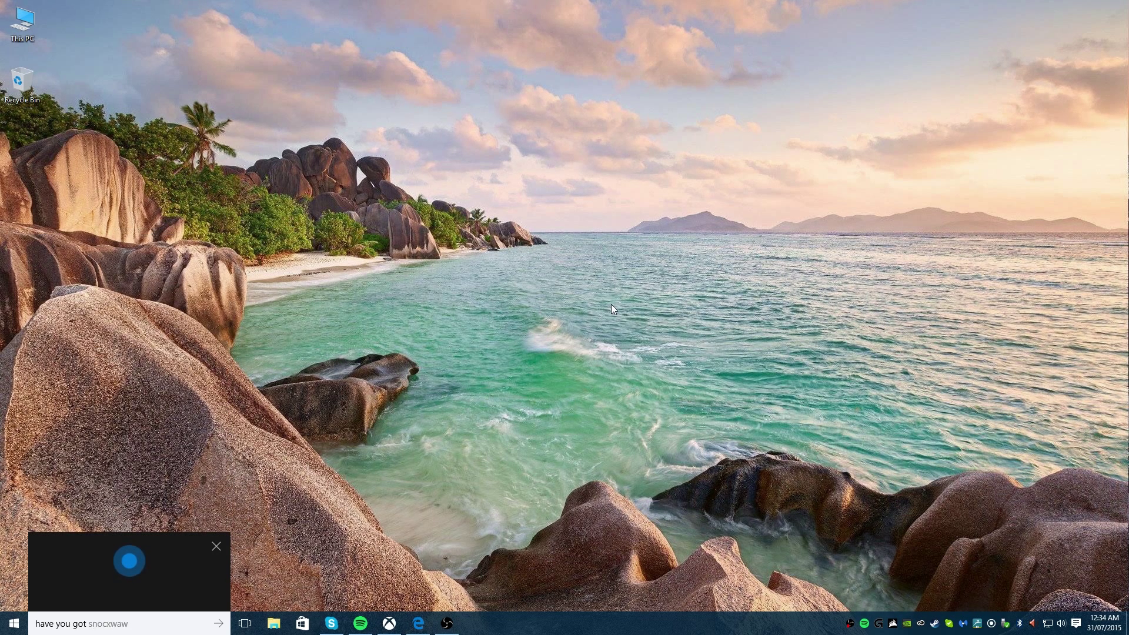
type("hope you have a great day xeeneewr")
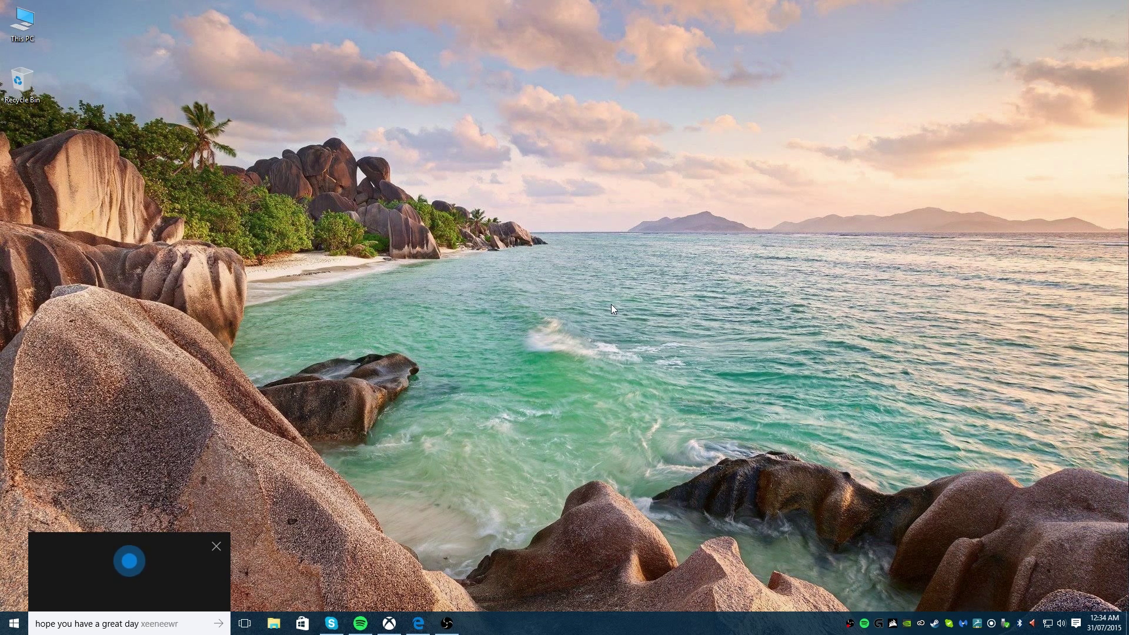